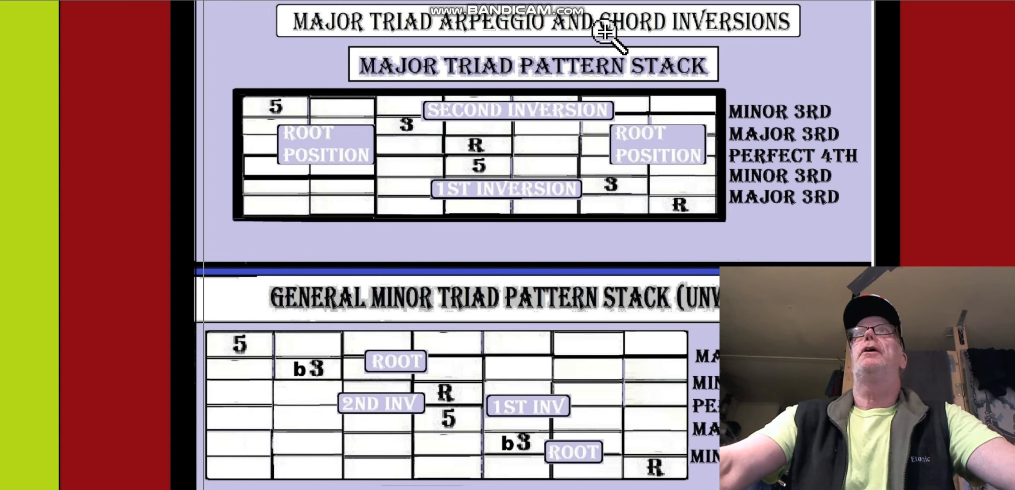
pyautogui.moveTo(999, 81)
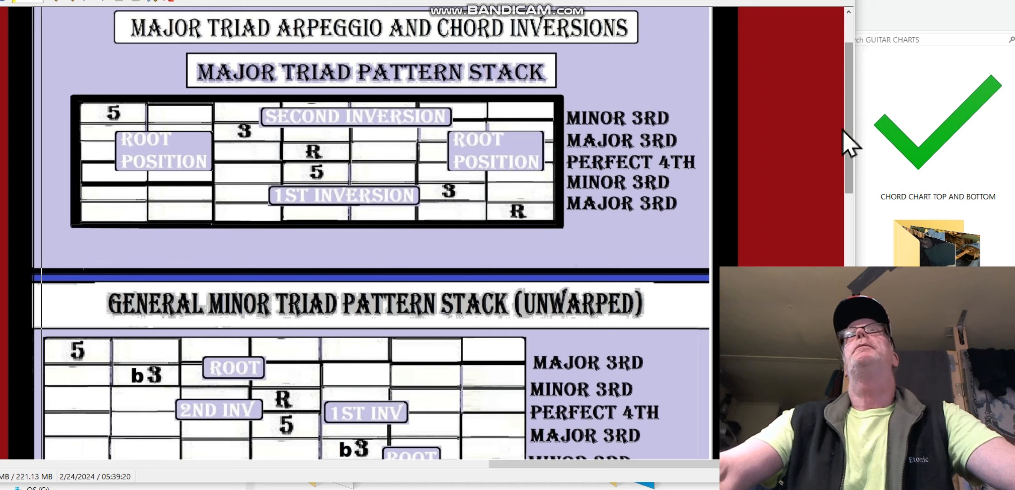
pyautogui.moveTo(855, 116)
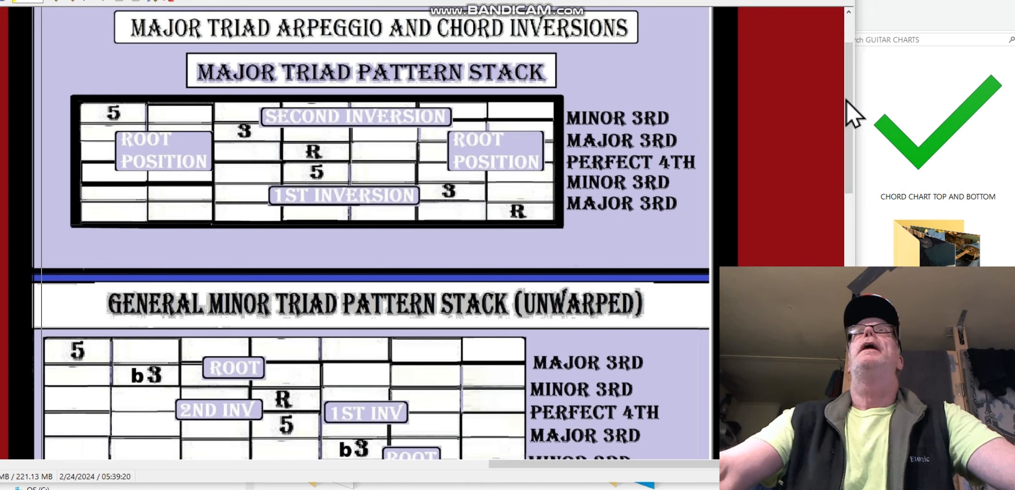
pyautogui.scroll(-3)
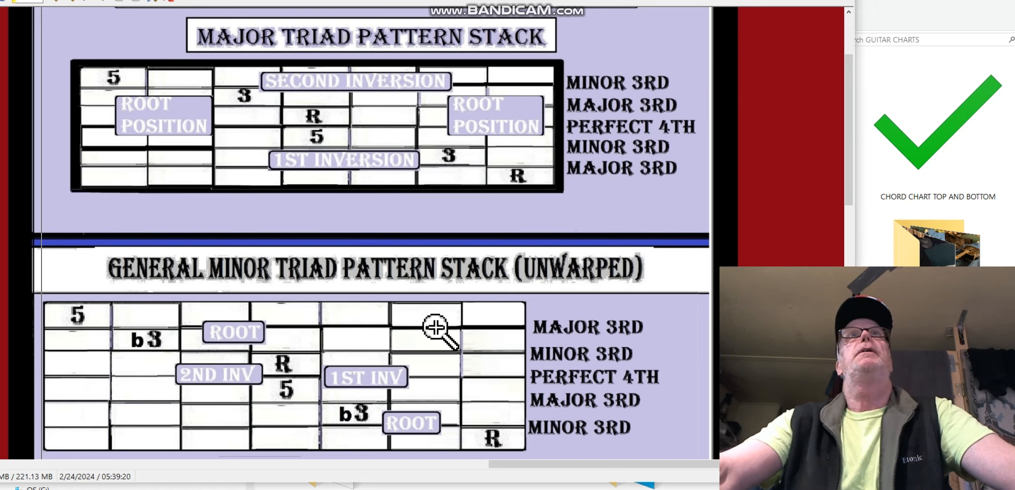
pyautogui.moveTo(342, 121)
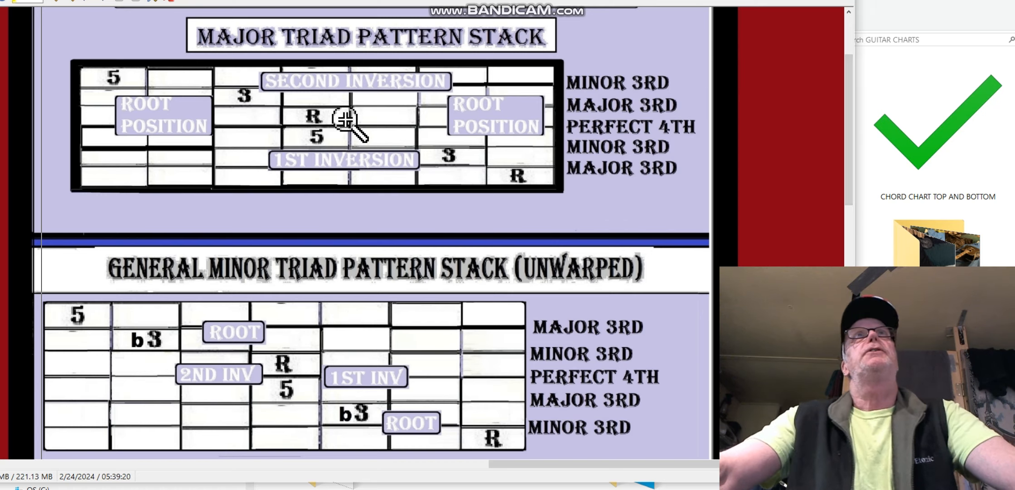
pyautogui.moveTo(465, 107)
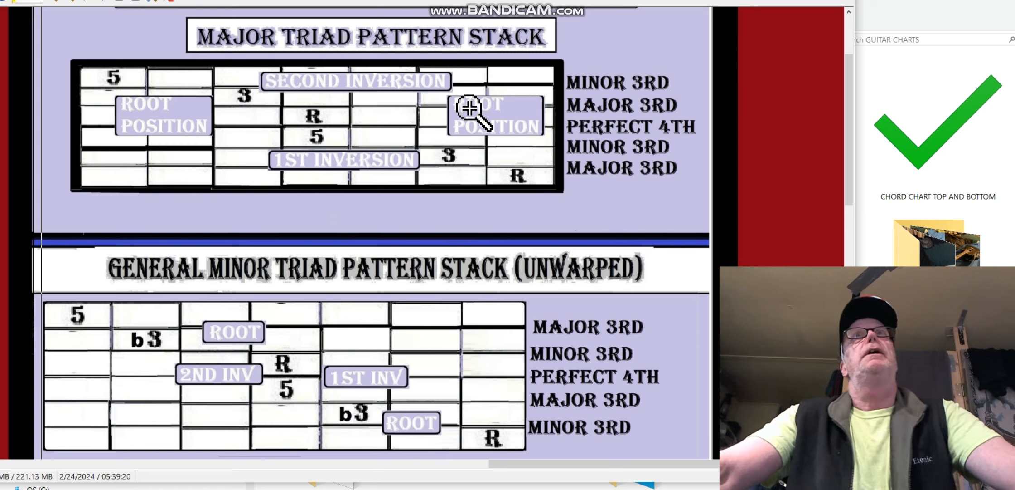
pyautogui.moveTo(378, 413)
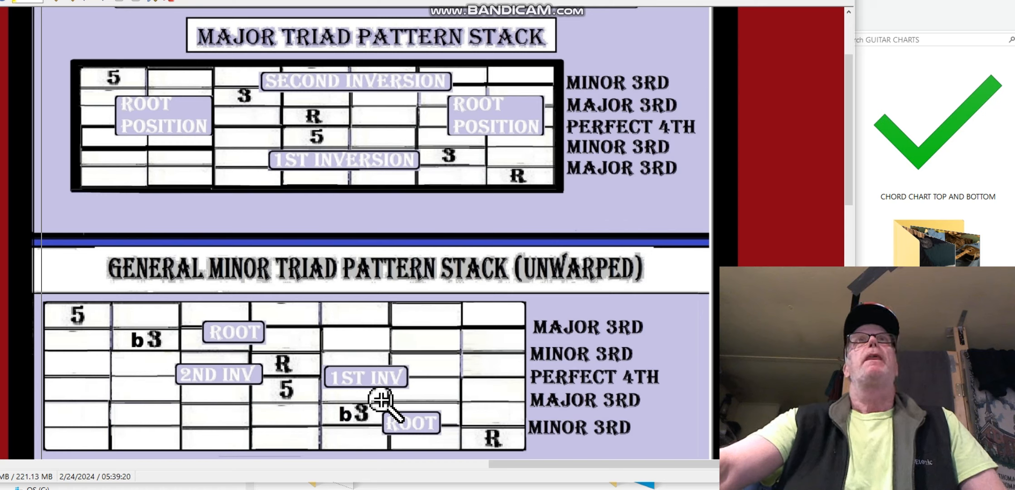
pyautogui.moveTo(363, 174)
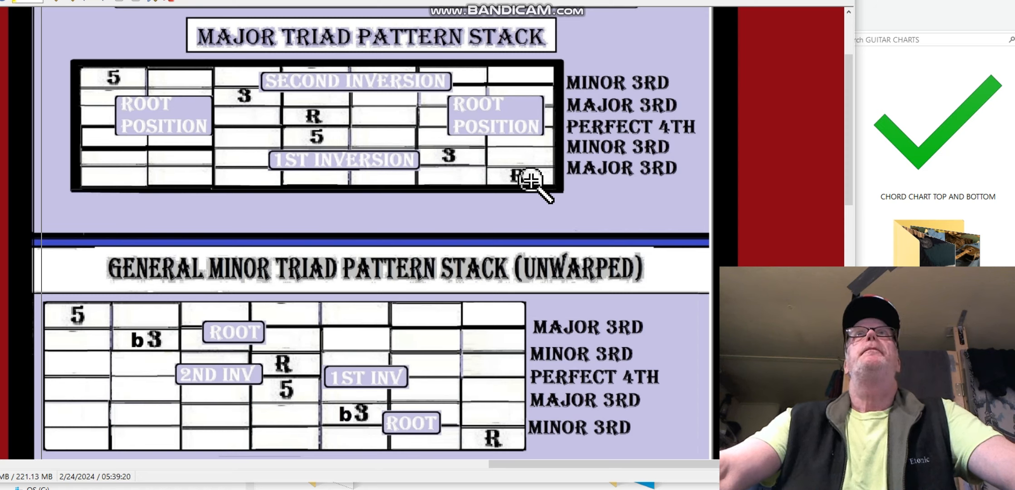
pyautogui.moveTo(539, 181)
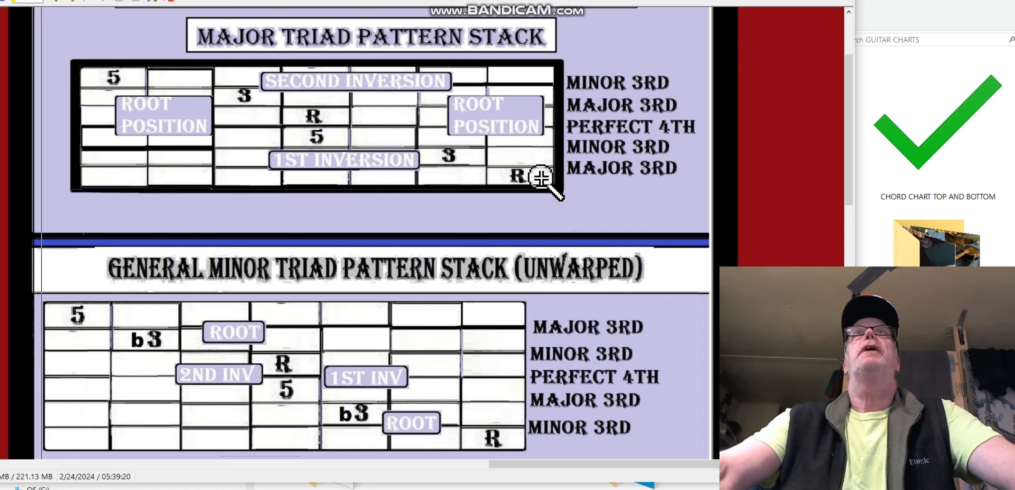
pyautogui.moveTo(609, 163)
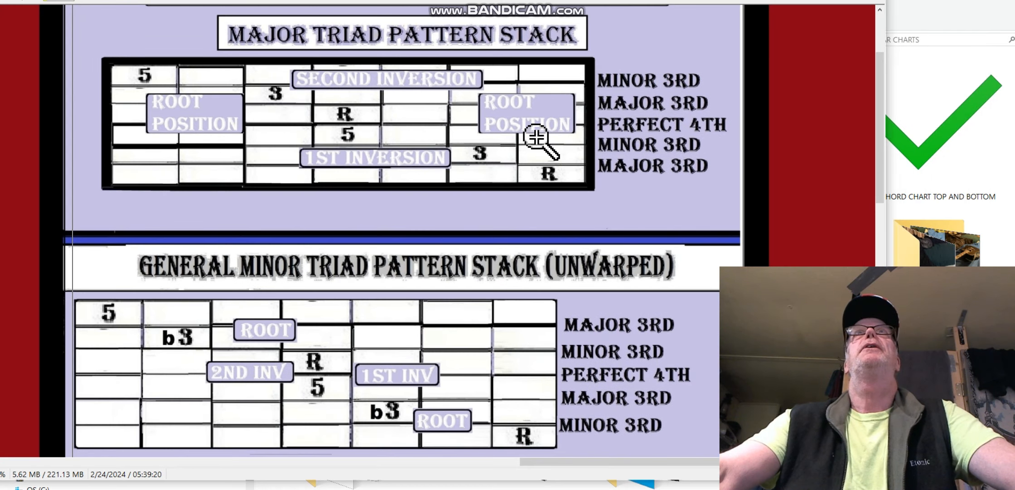
pyautogui.moveTo(509, 154)
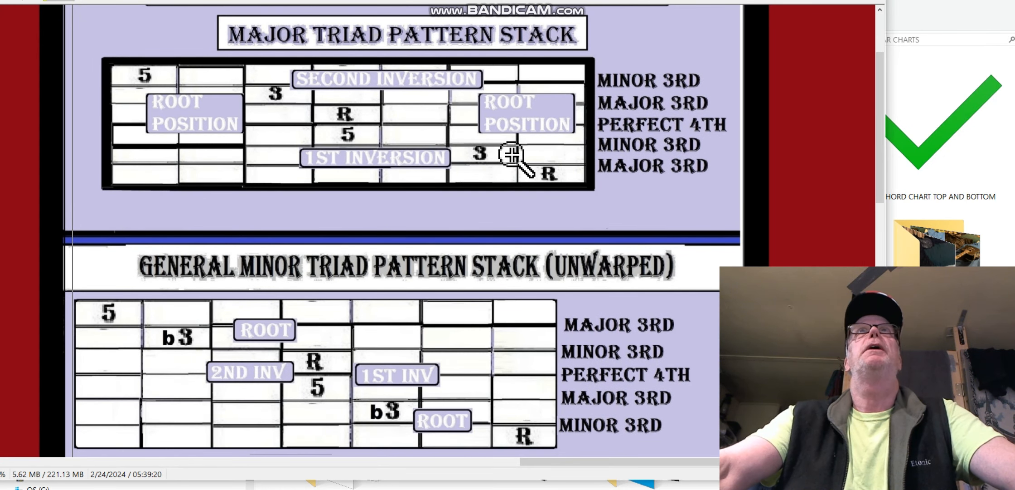
pyautogui.moveTo(569, 175)
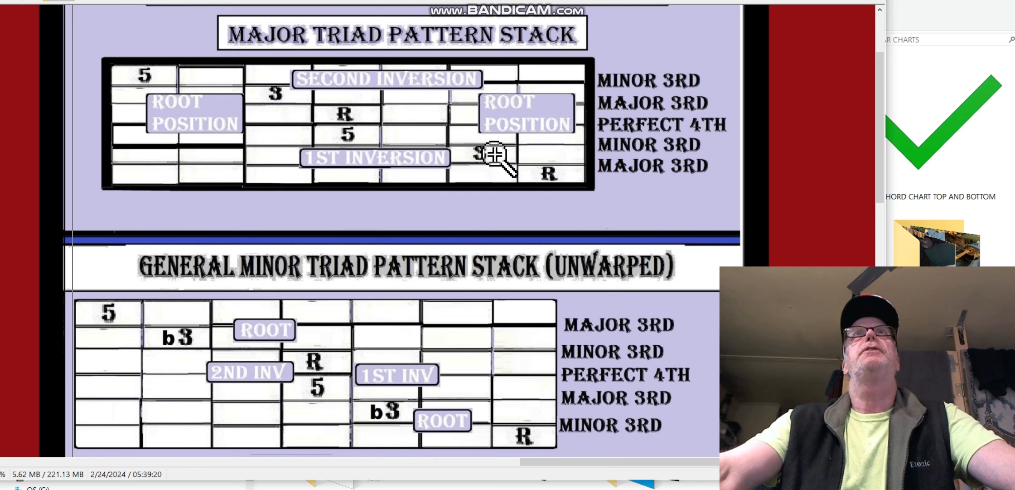
pyautogui.moveTo(173, 87)
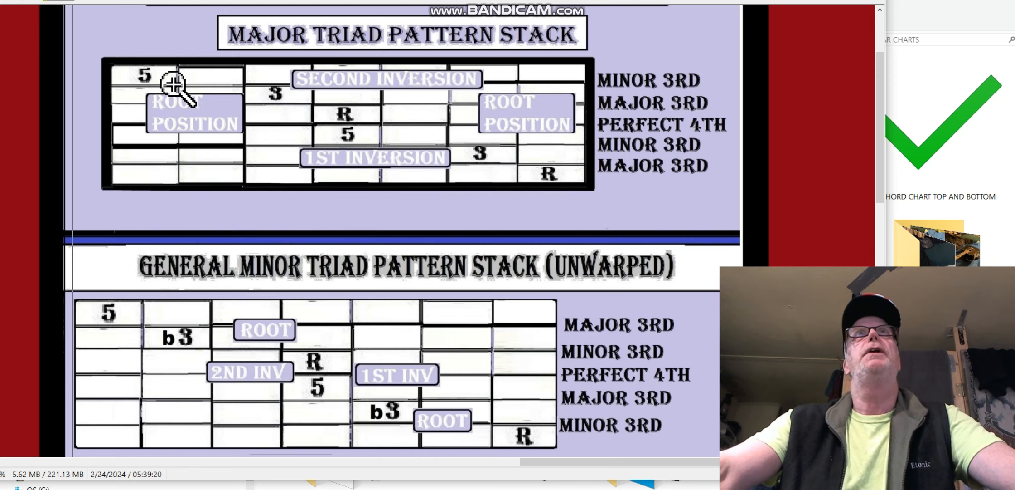
pyautogui.moveTo(162, 77)
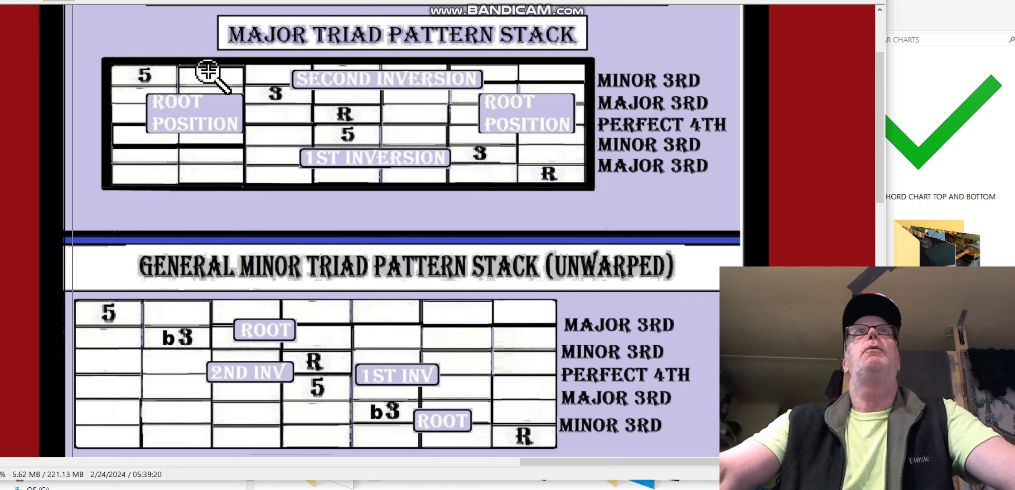
pyautogui.moveTo(498, 158)
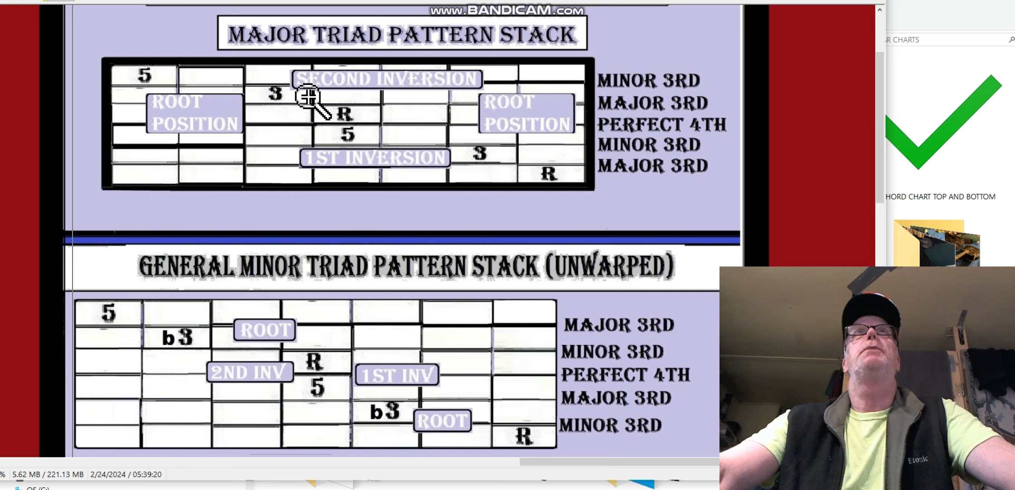
pyautogui.moveTo(227, 73)
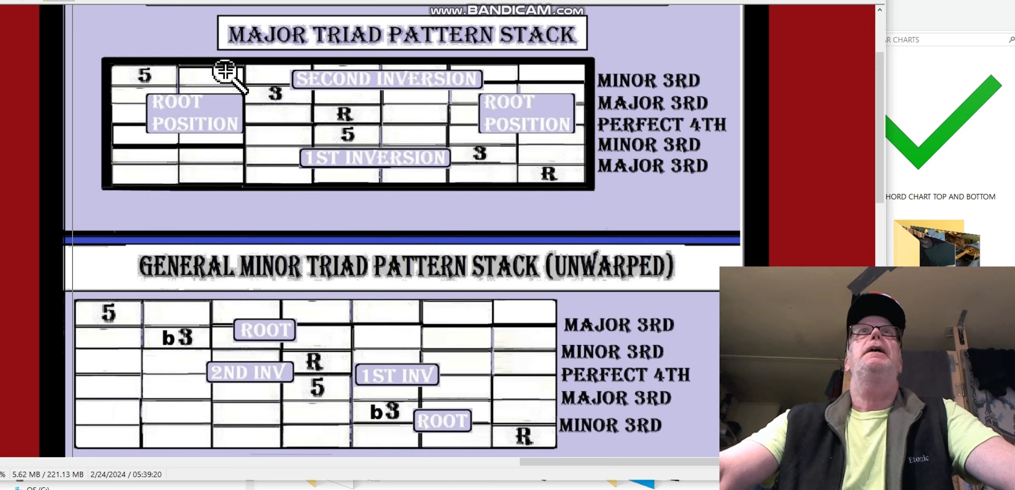
pyautogui.moveTo(418, 90)
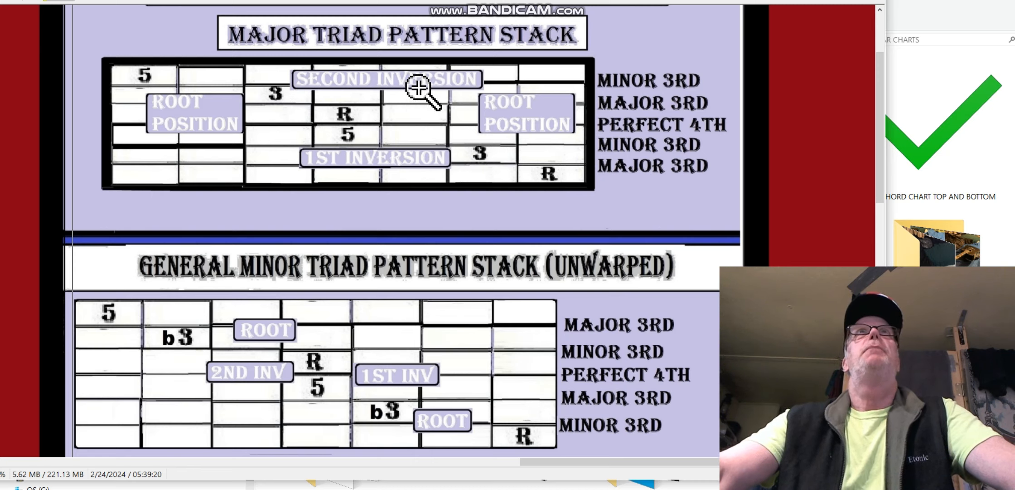
pyautogui.moveTo(290, 90)
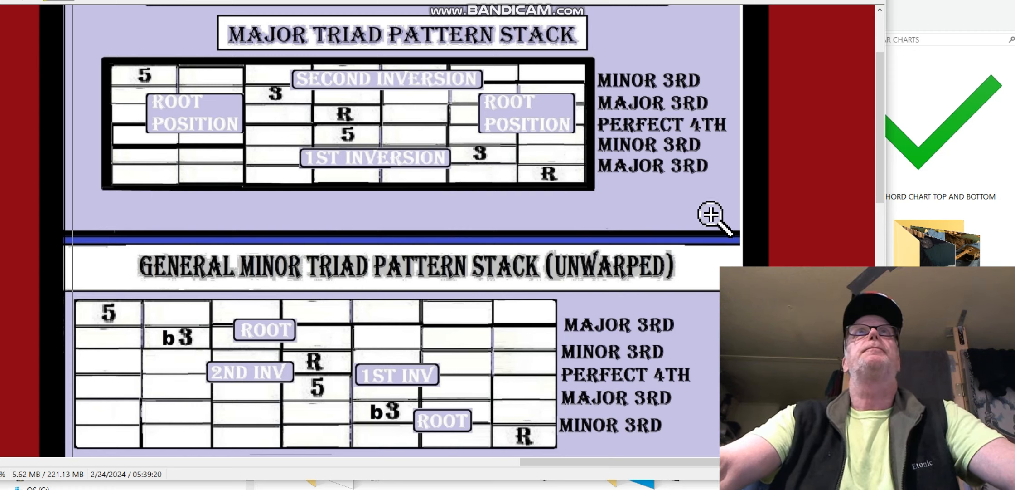
pyautogui.moveTo(562, 177)
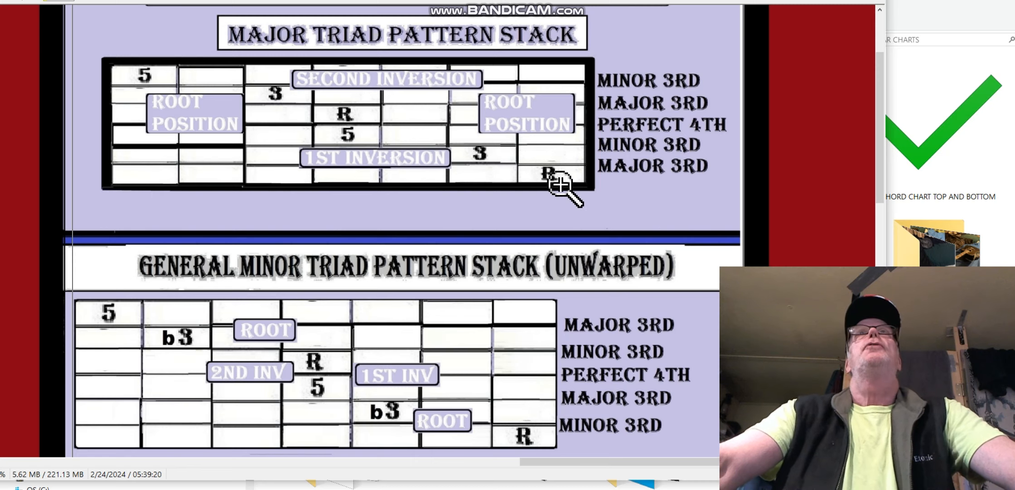
pyautogui.moveTo(363, 141)
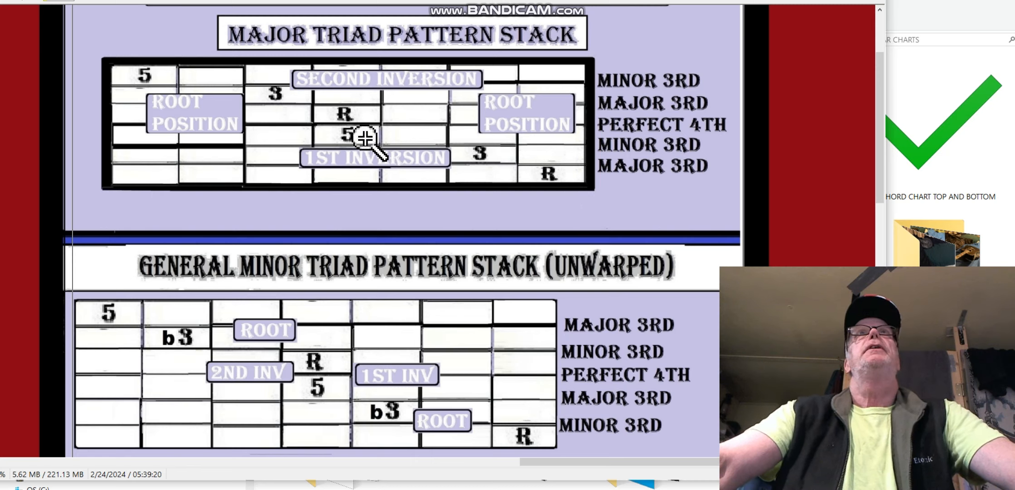
pyautogui.moveTo(477, 141)
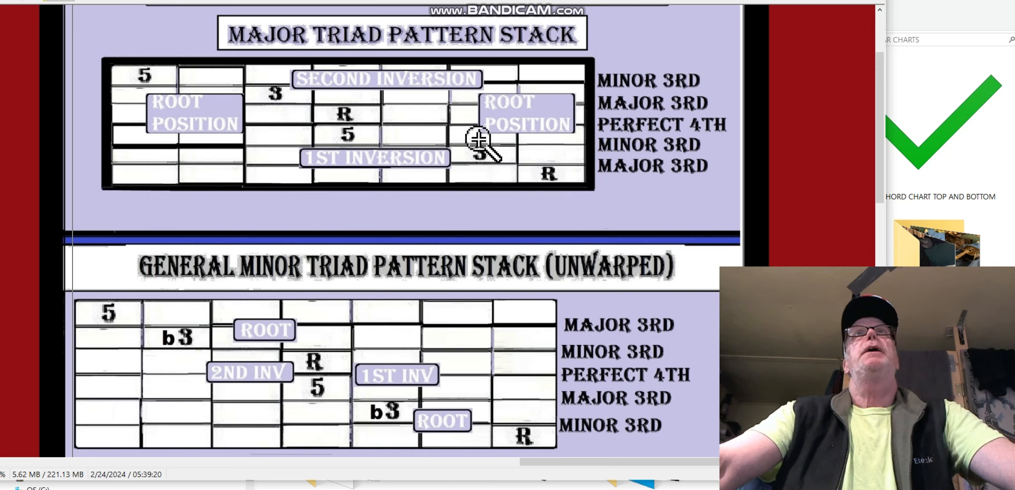
pyautogui.moveTo(182, 81)
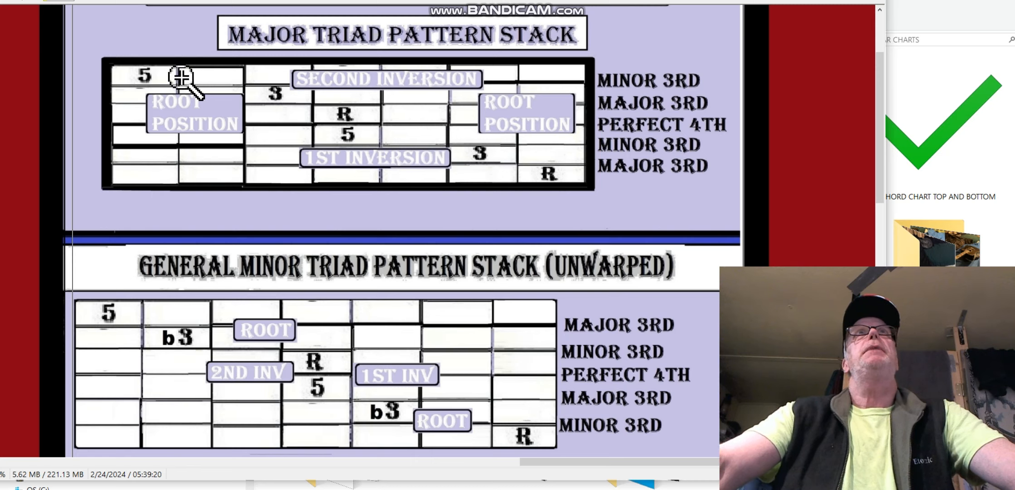
pyautogui.moveTo(530, 175)
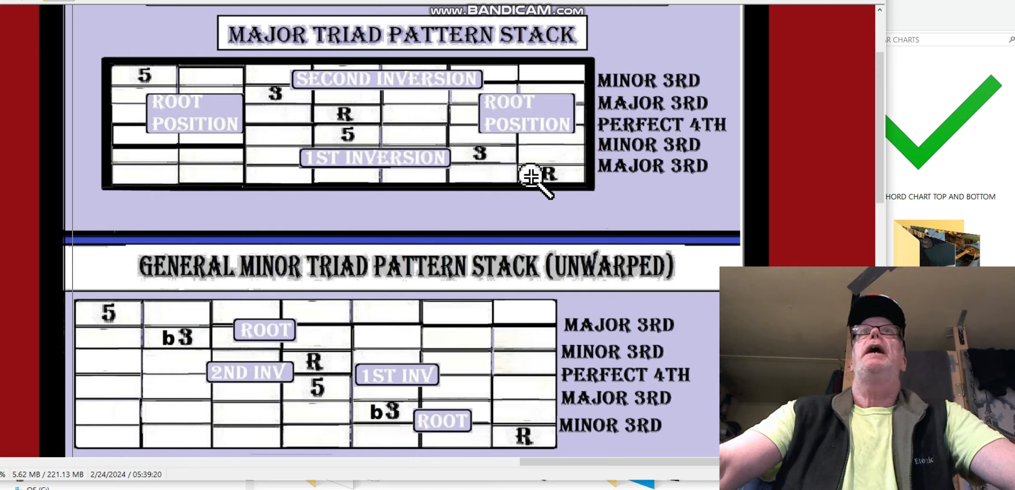
pyautogui.moveTo(520, 174)
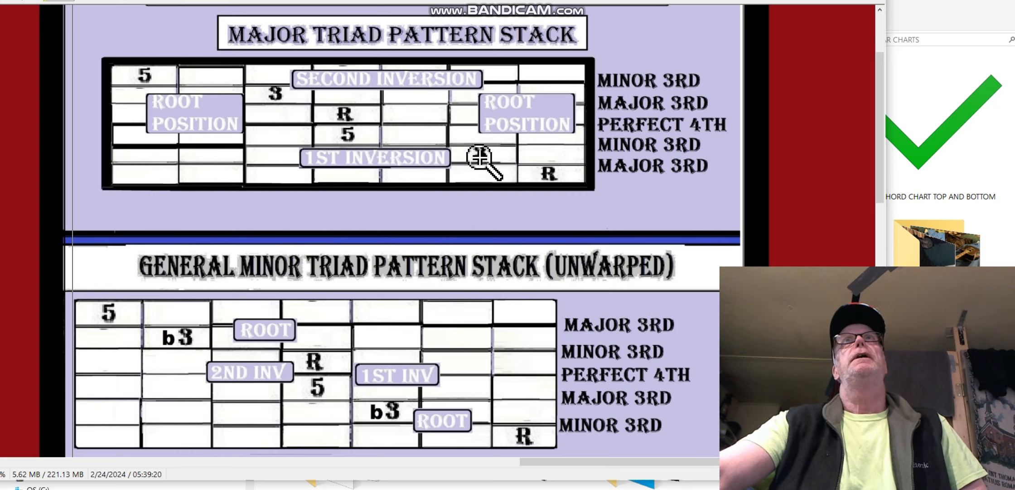
pyautogui.moveTo(352, 131)
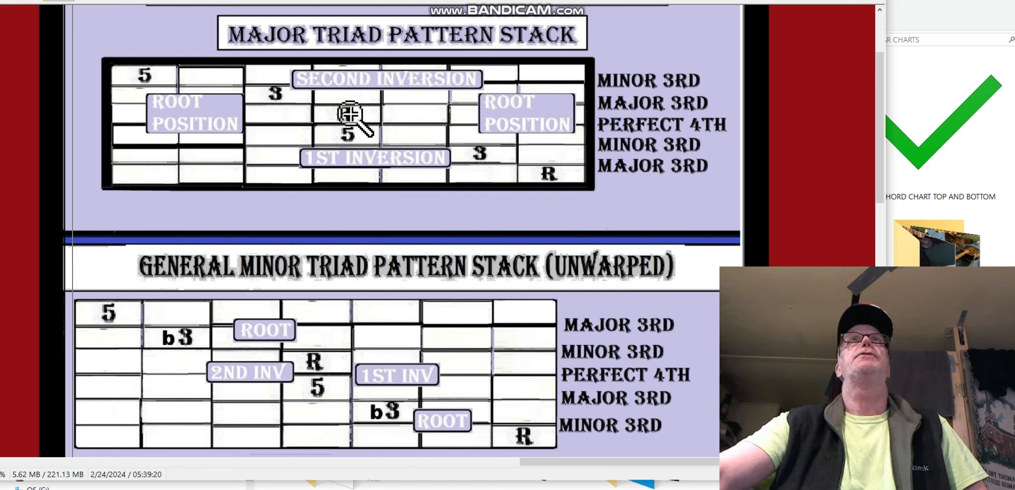
pyautogui.moveTo(350, 111)
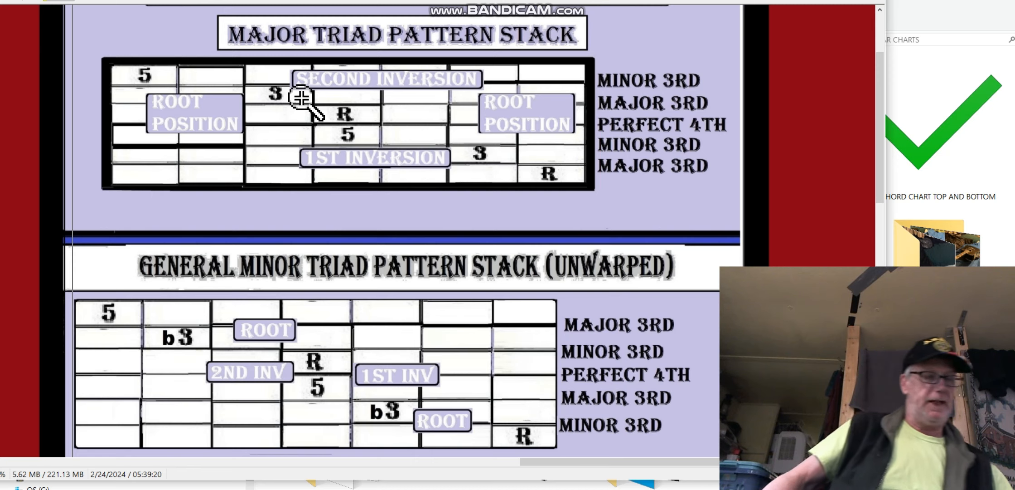
pyautogui.moveTo(163, 52)
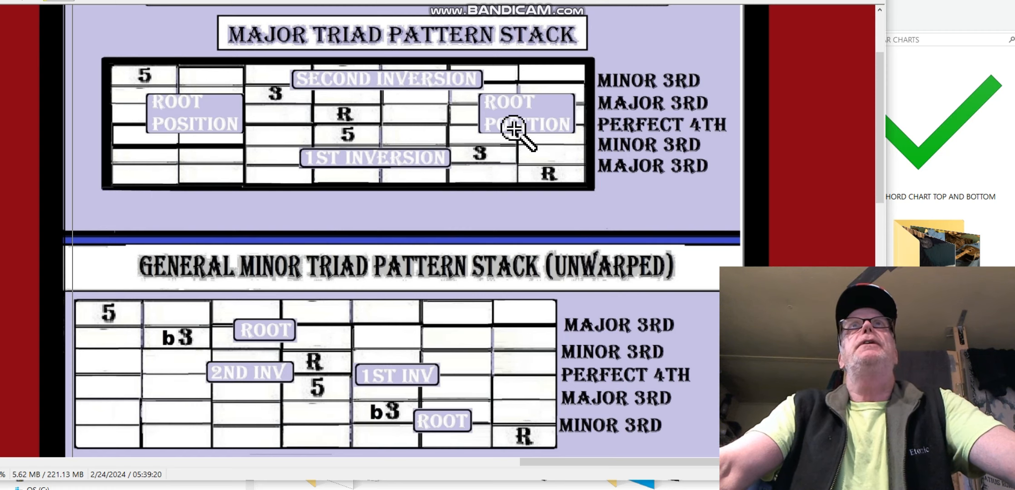
pyautogui.moveTo(277, 89)
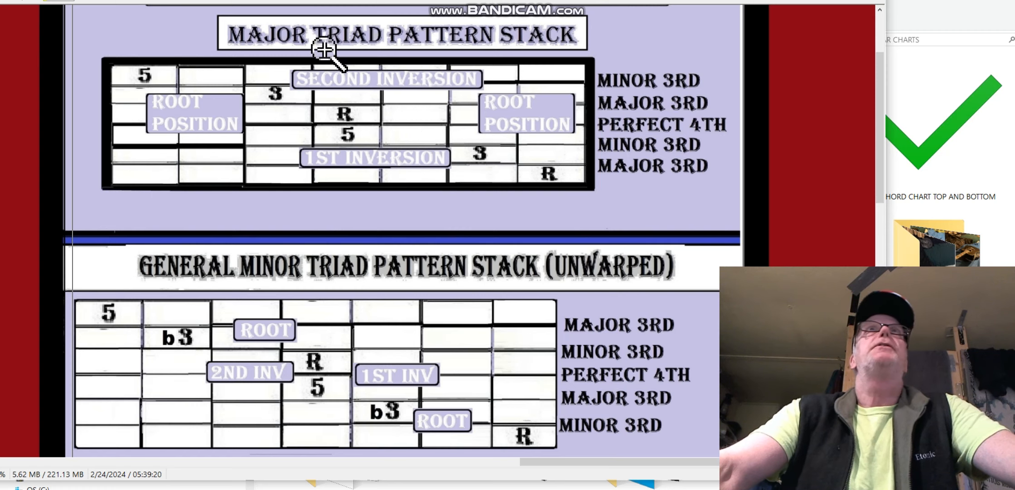
pyautogui.moveTo(325, 104)
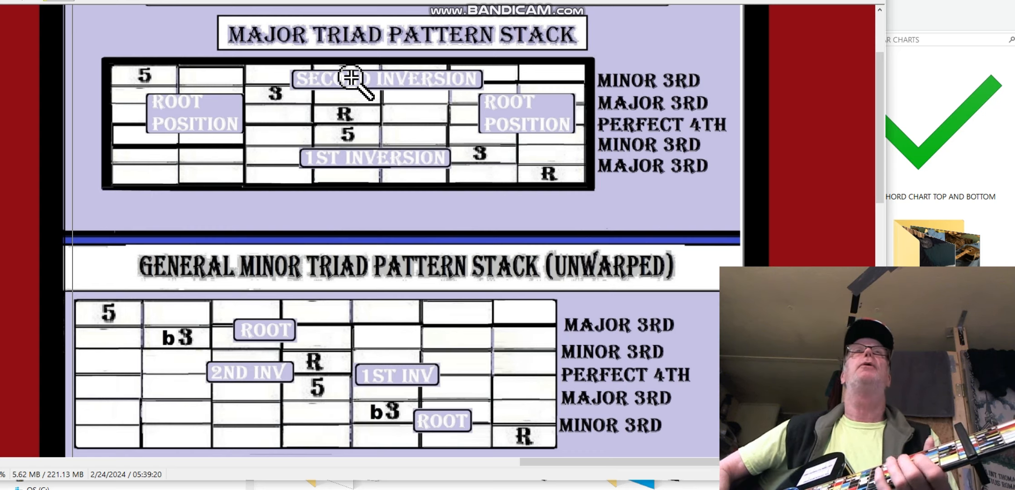
pyautogui.moveTo(201, 112)
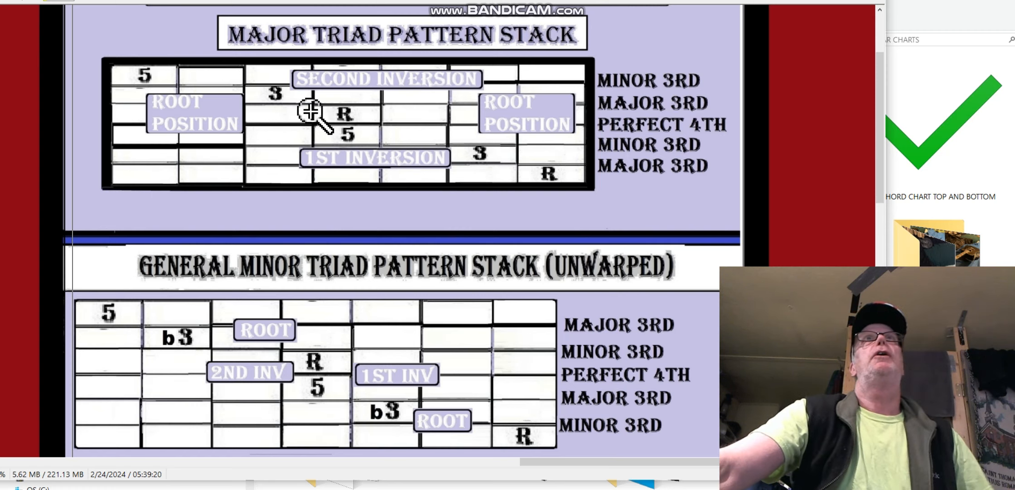
pyautogui.moveTo(222, 9)
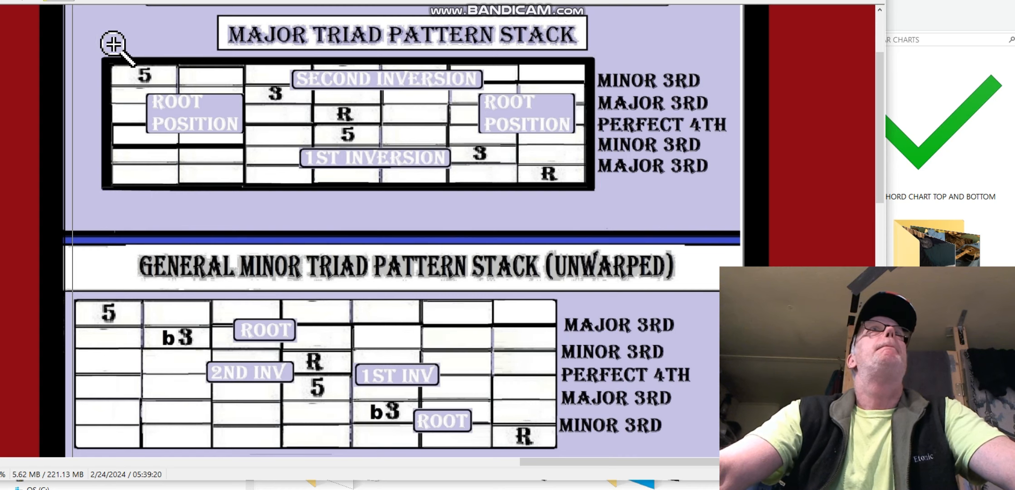
pyautogui.moveTo(117, 93)
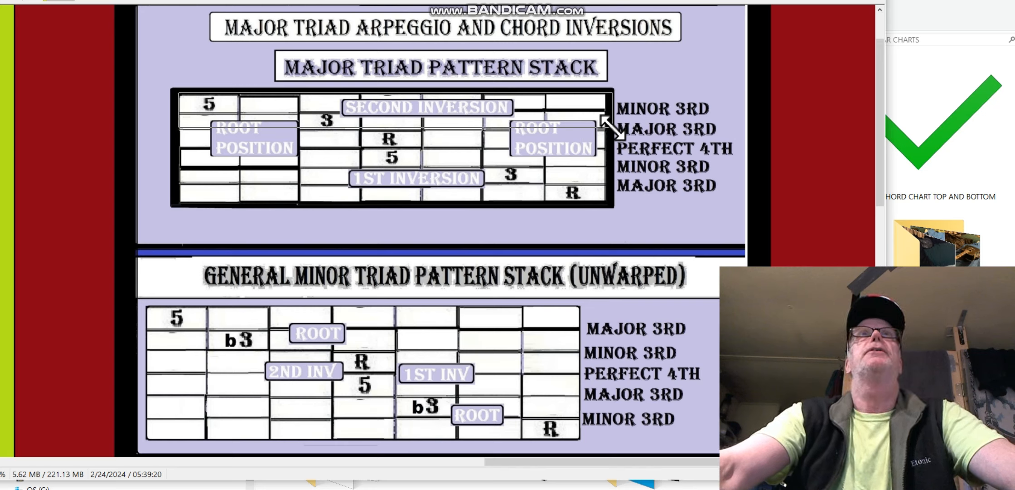
pyautogui.moveTo(534, 136)
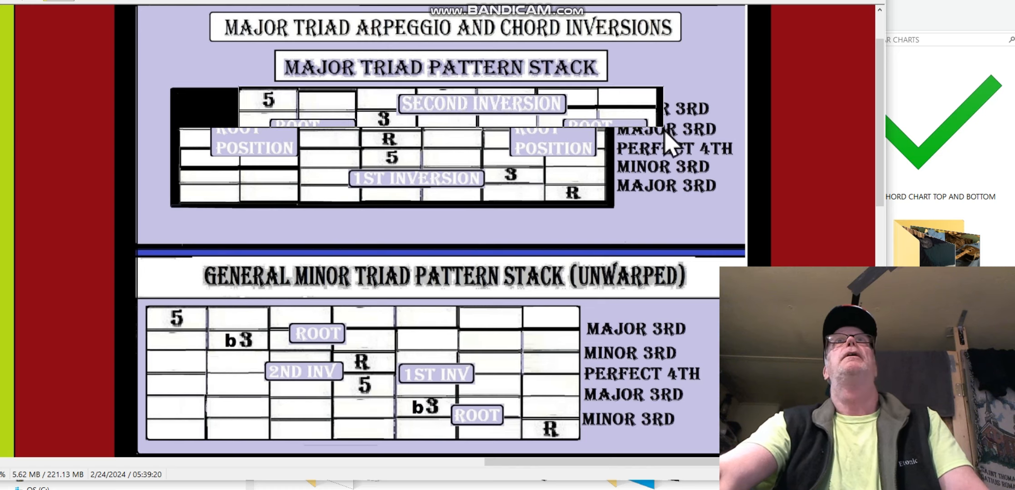
pyautogui.moveTo(584, 189)
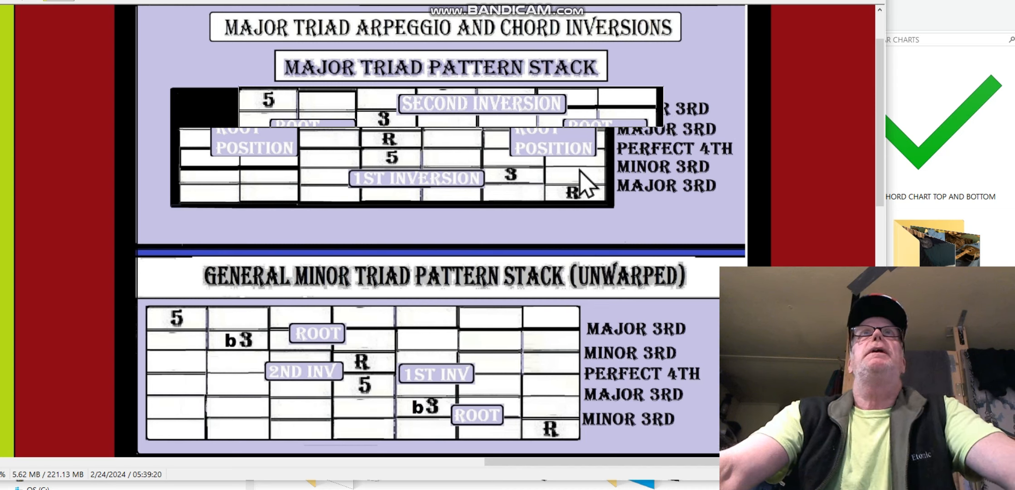
pyautogui.moveTo(425, 145)
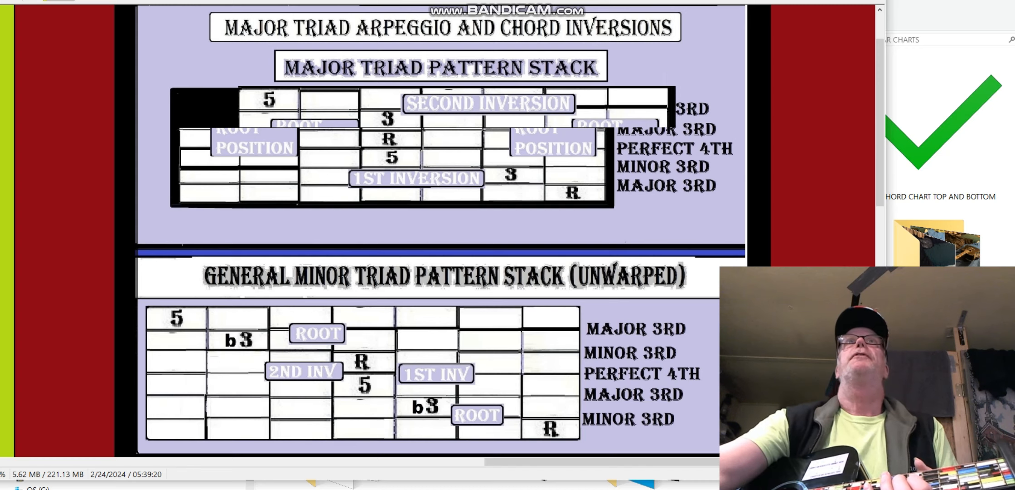
pyautogui.moveTo(399, 153)
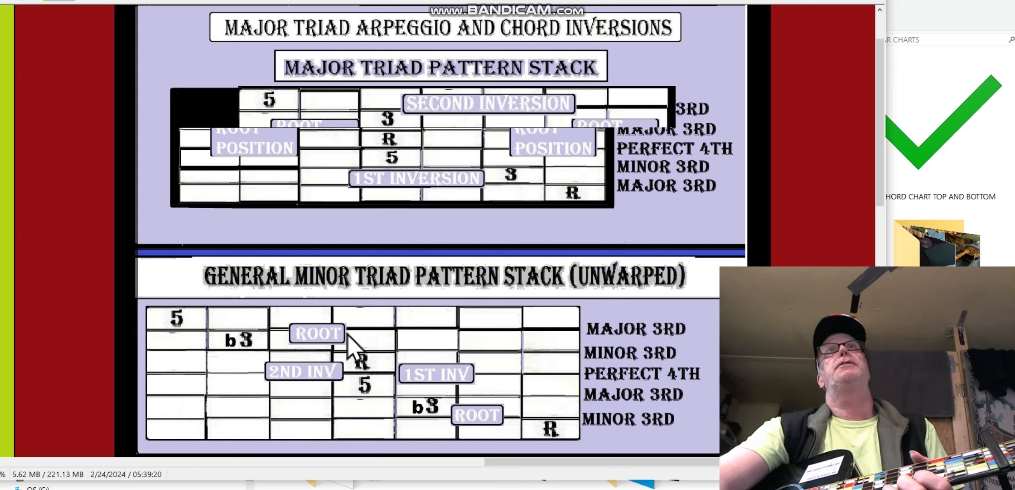
pyautogui.moveTo(428, 136)
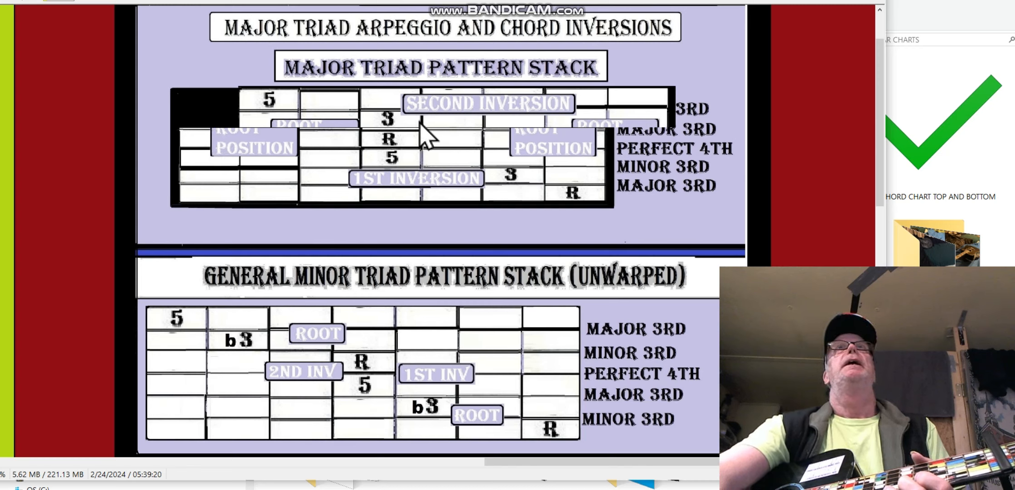